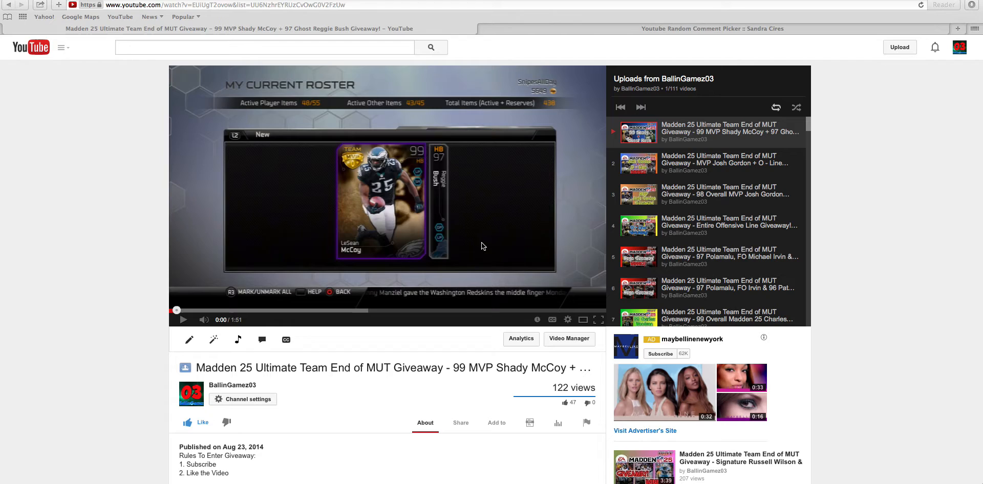
{"action": "mouse_move", "coordinate": [542, 23]}
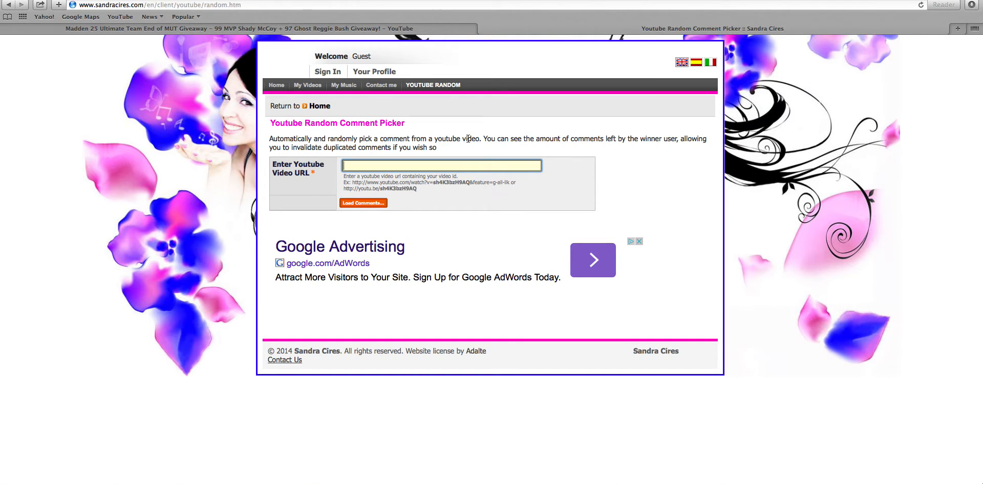
Enter the video link /watch?v=EUiUgT2ovow&list=UU6NzhrEYRUzCvOwG0V2FzUw and load its comments
{"action": "type", "text": "/watch?v=EUiUgT2ovow&list=UU6NzhrEYRUzCvOwG0V2FzUw"}
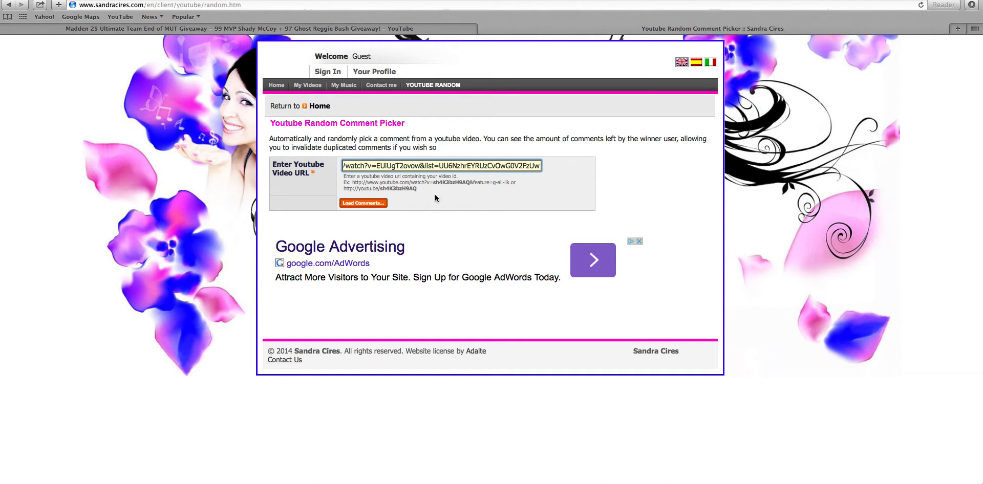
{"action": "mouse_move", "coordinate": [363, 206]}
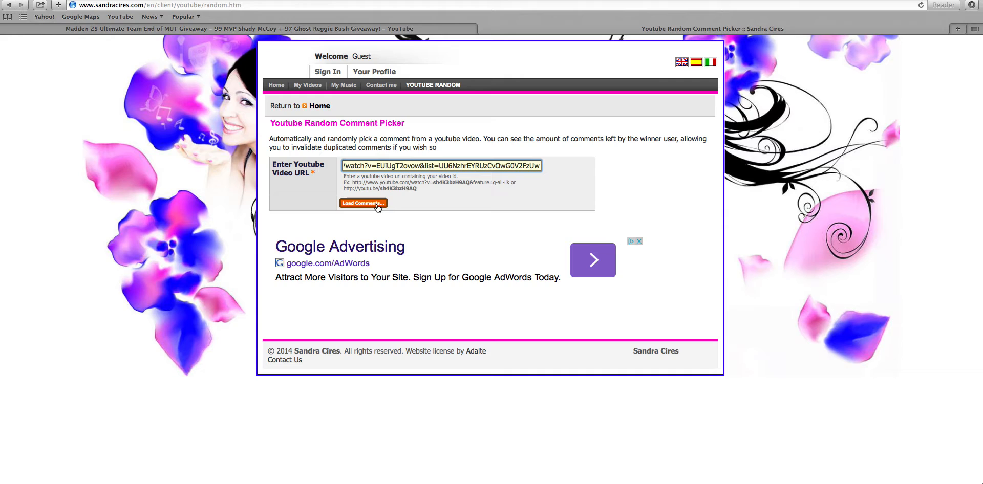
{"action": "left_click", "coordinate": [363, 204]}
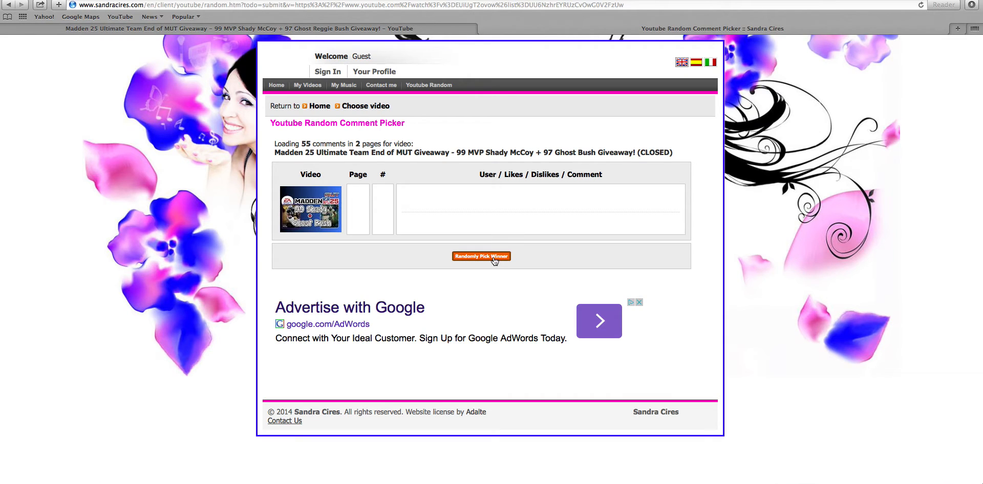
{"action": "mouse_move", "coordinate": [504, 252]}
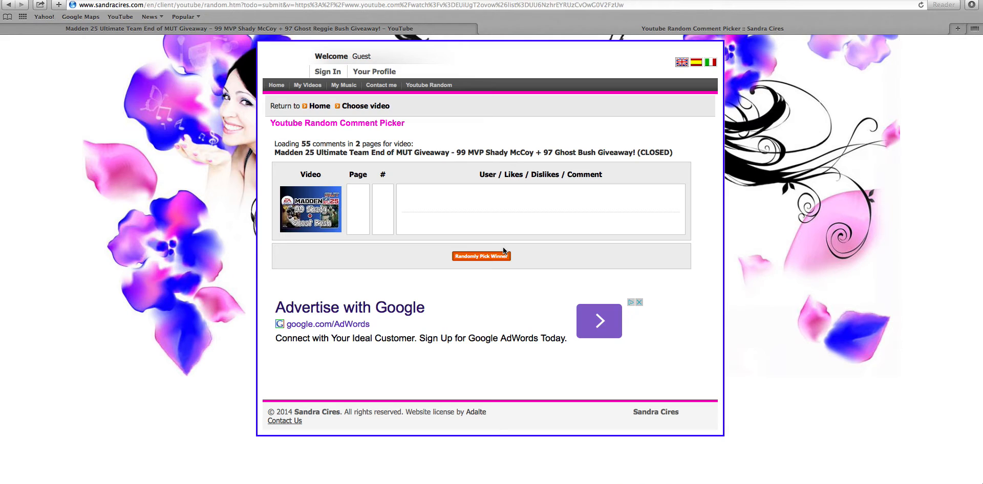
{"action": "mouse_move", "coordinate": [494, 263]}
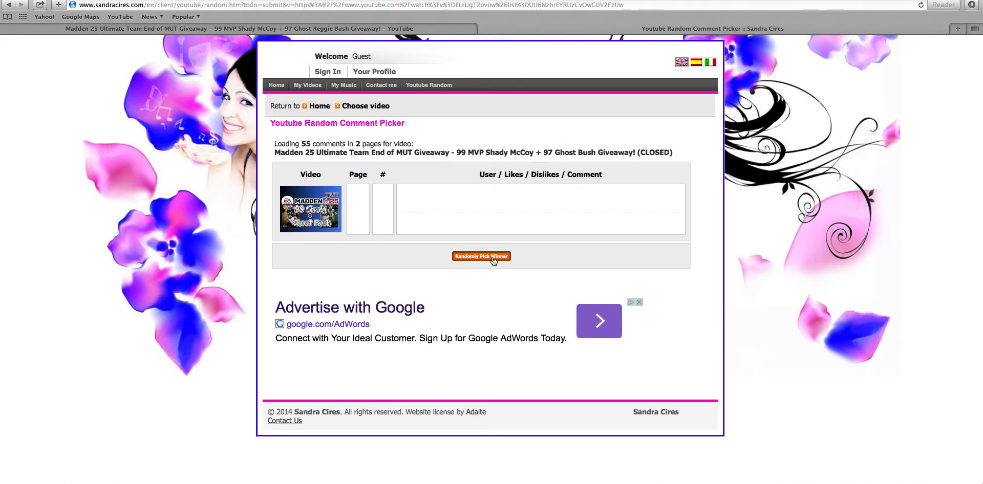
Randomly pick a winner, drawing comment #14 on page 1
{"action": "left_click", "coordinate": [482, 256]}
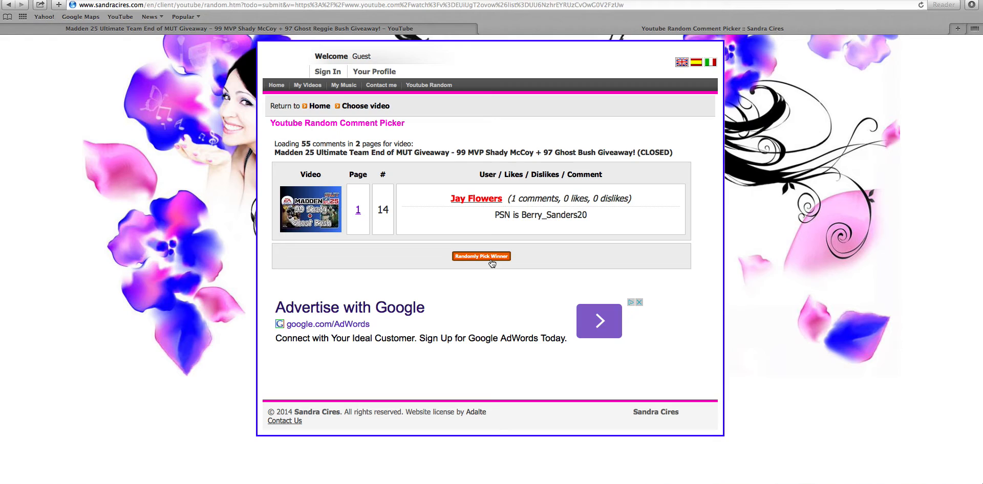
{"action": "mouse_move", "coordinate": [488, 267]}
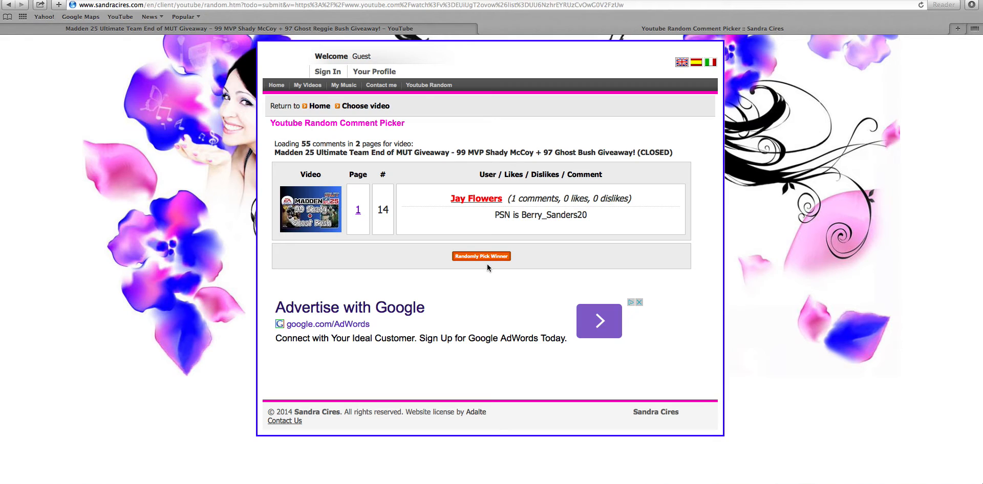